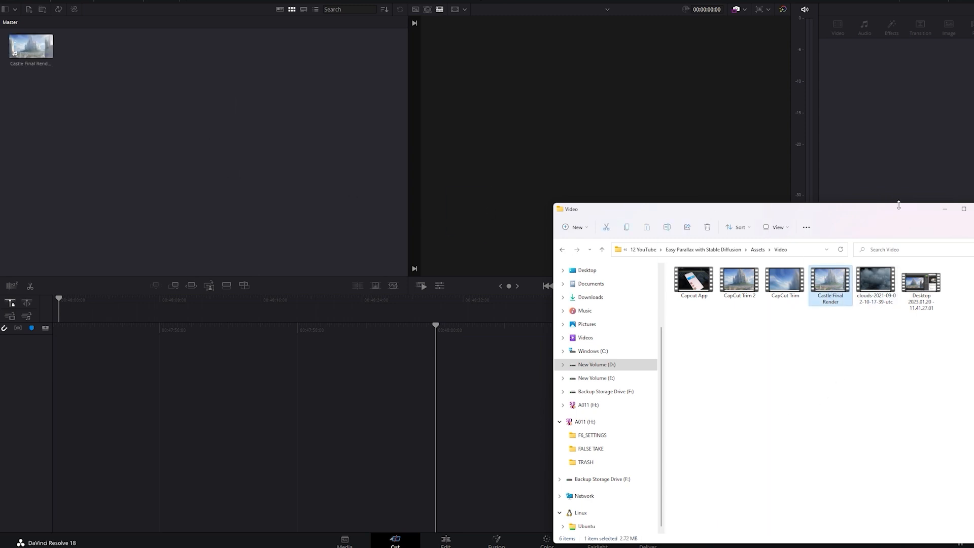
Create a new timeline named Upscale Castle from the Media Pool with the Castle Final Render clip
right_click(124, 103)
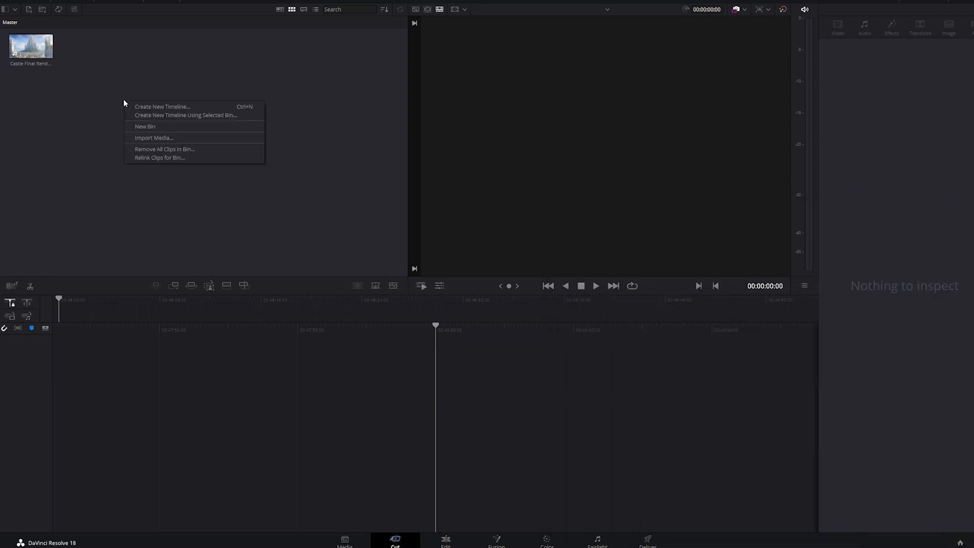
left_click(162, 107)
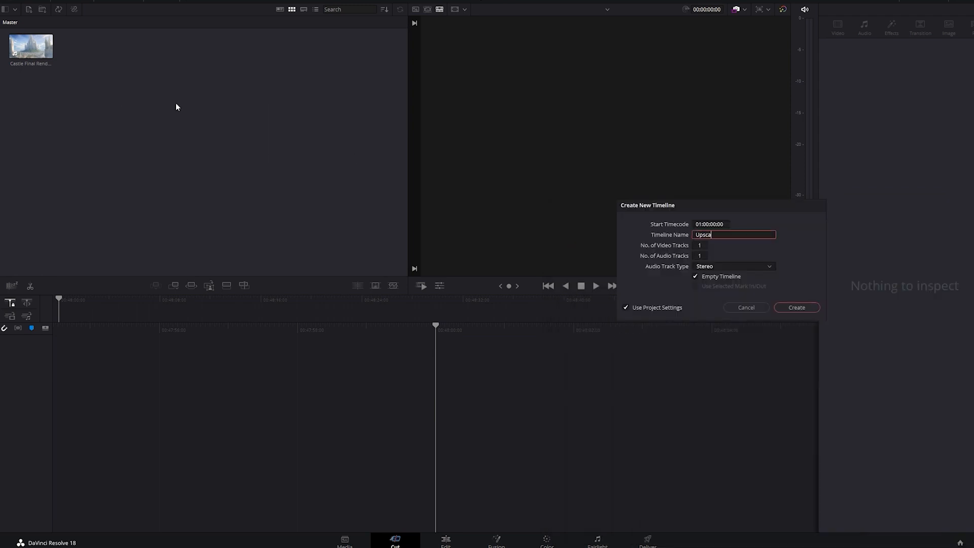
left_click(795, 307)
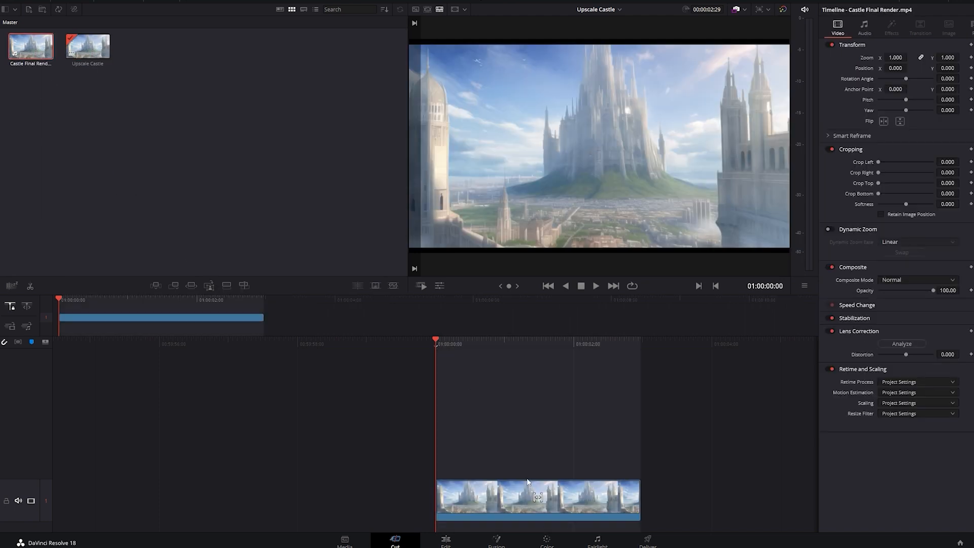
right_click(29, 49)
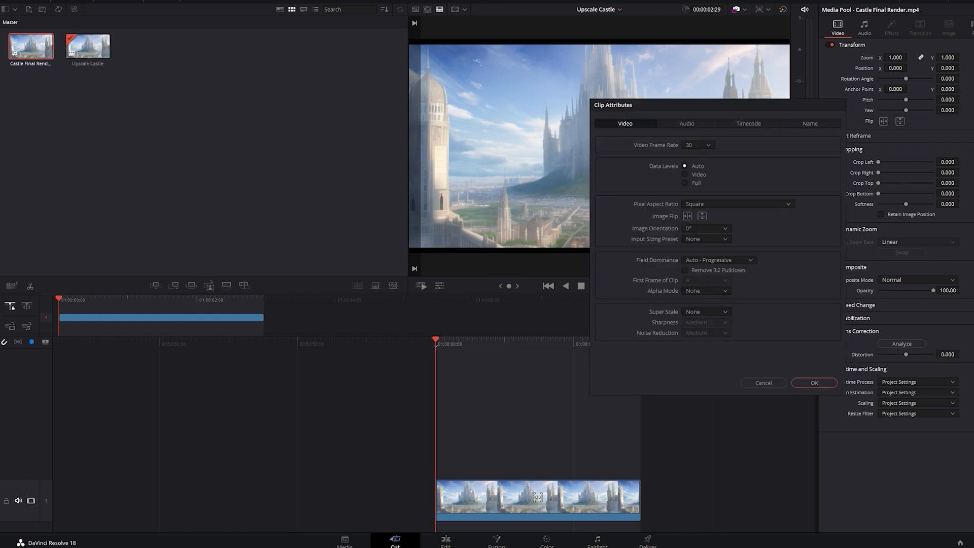
Apply 4x Super Scale with High sharpness and High noise reduction in Clip Attributes
left_click(706, 312)
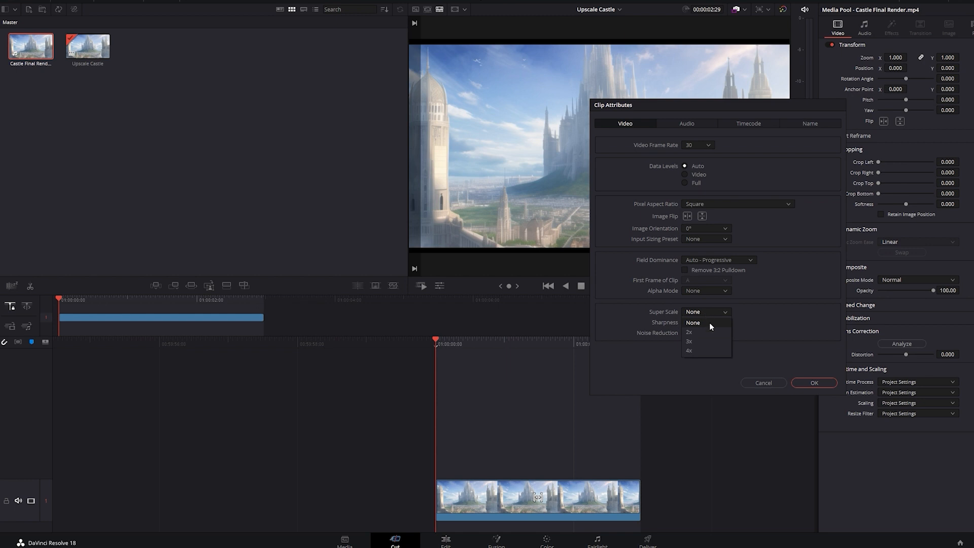
left_click(690, 350)
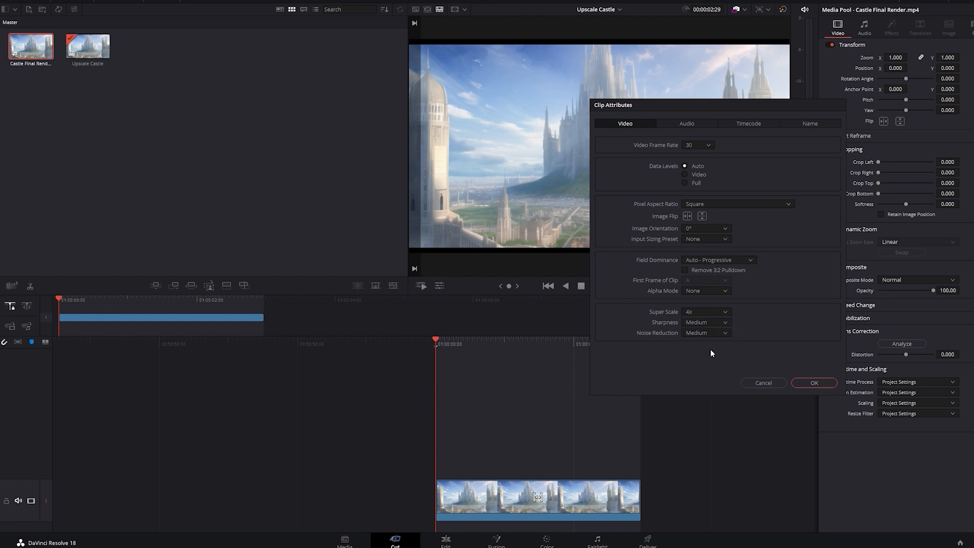
left_click(705, 322)
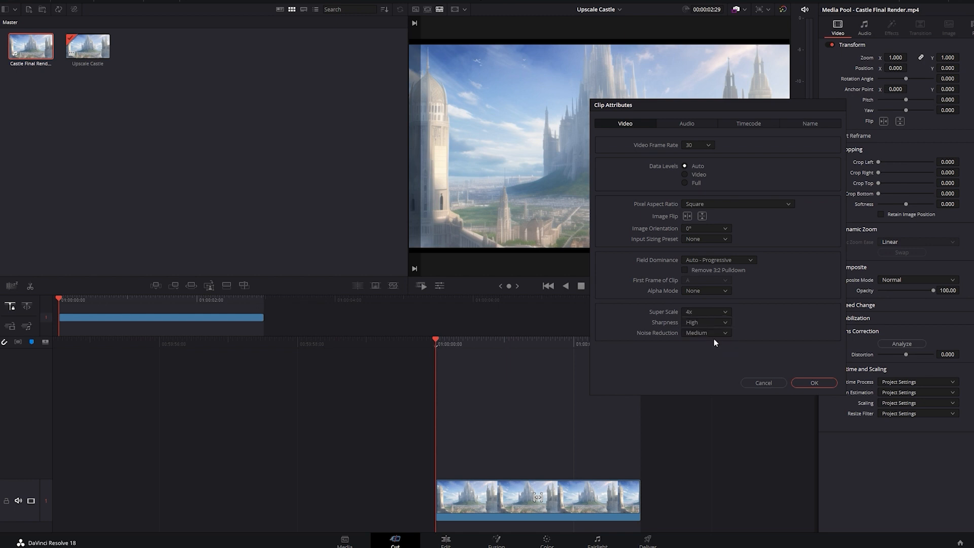
left_click(706, 332)
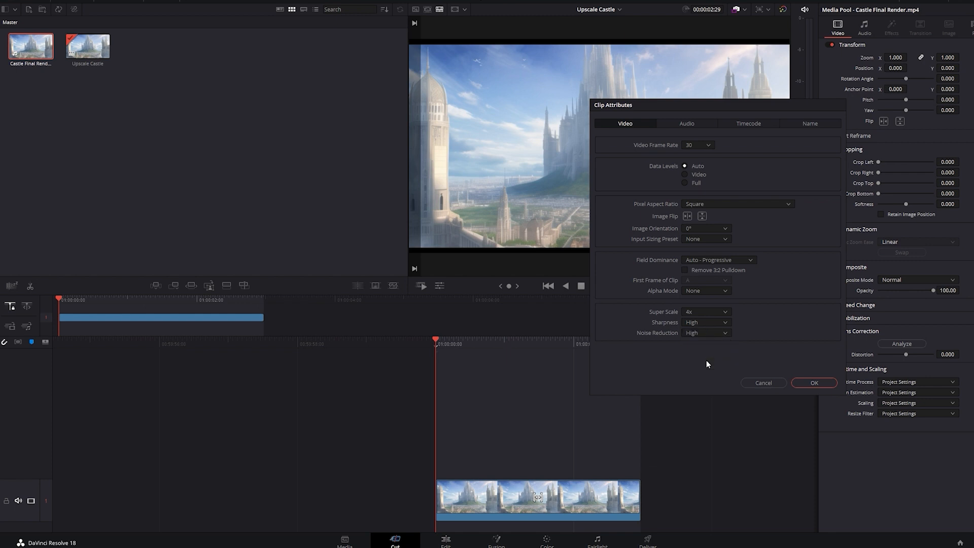
left_click(813, 382)
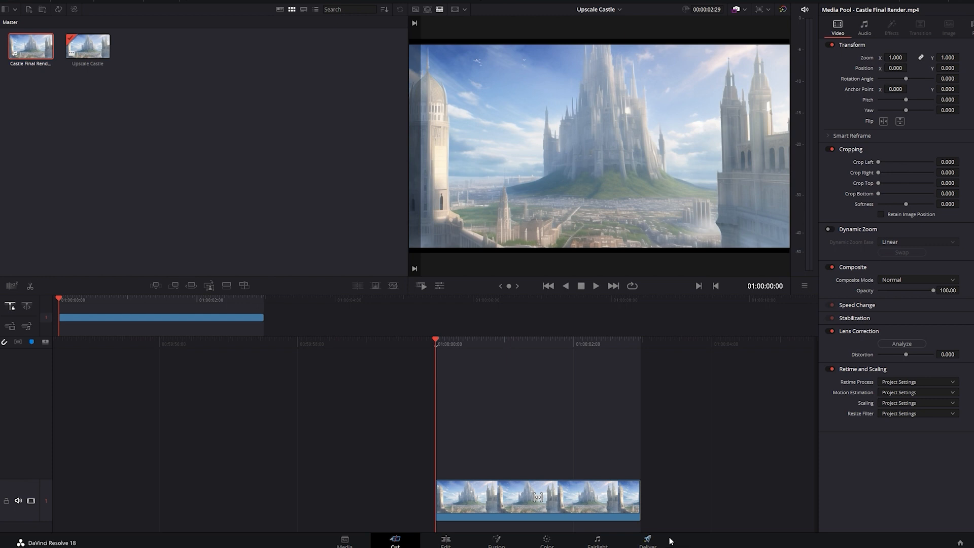
On the Deliver page, add the Upscale Castle export job to the render queue
left_click(647, 541)
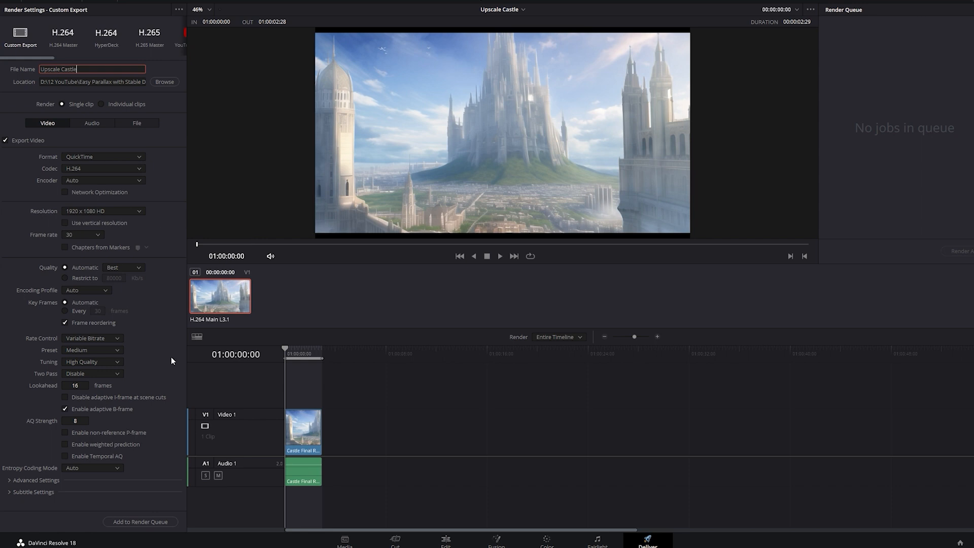
left_click(140, 521)
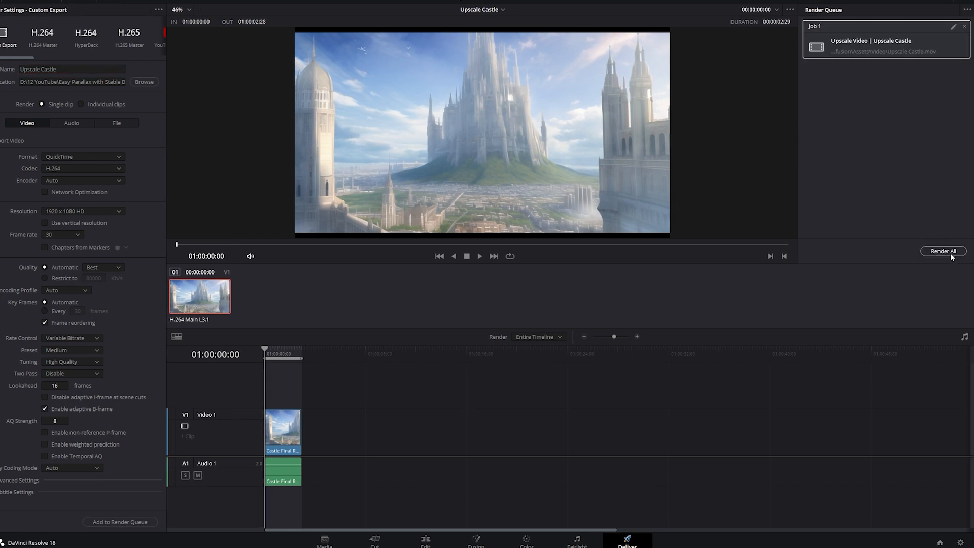